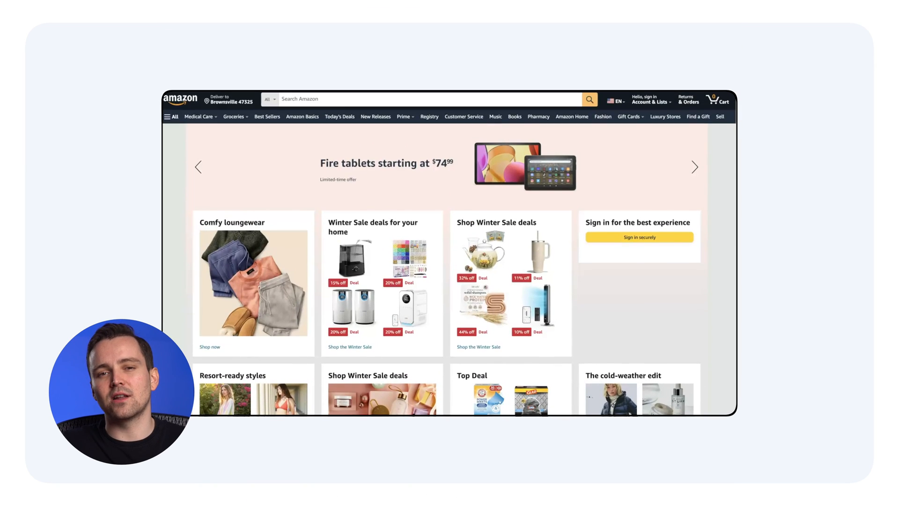
# Browse down the Adidas home page past new-arrival sneakers and featured collections.
pyautogui.scroll(-3)
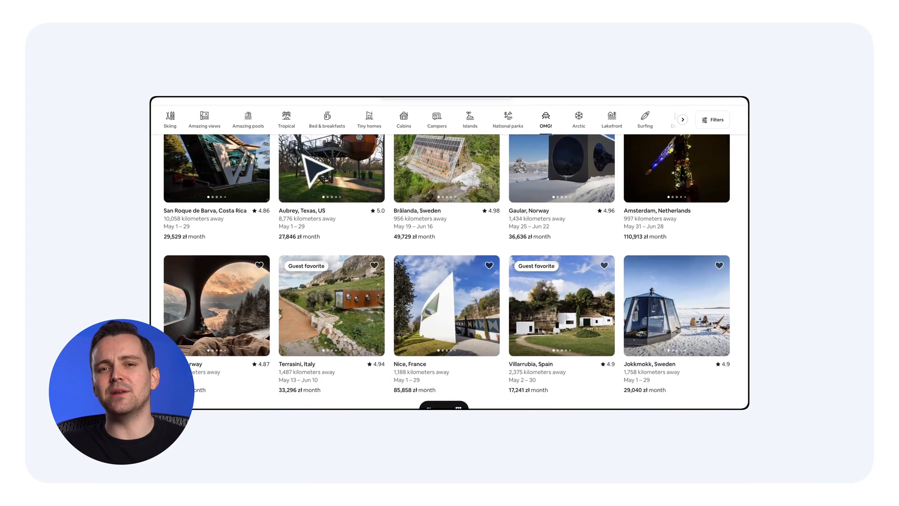
pyautogui.scroll(-3)
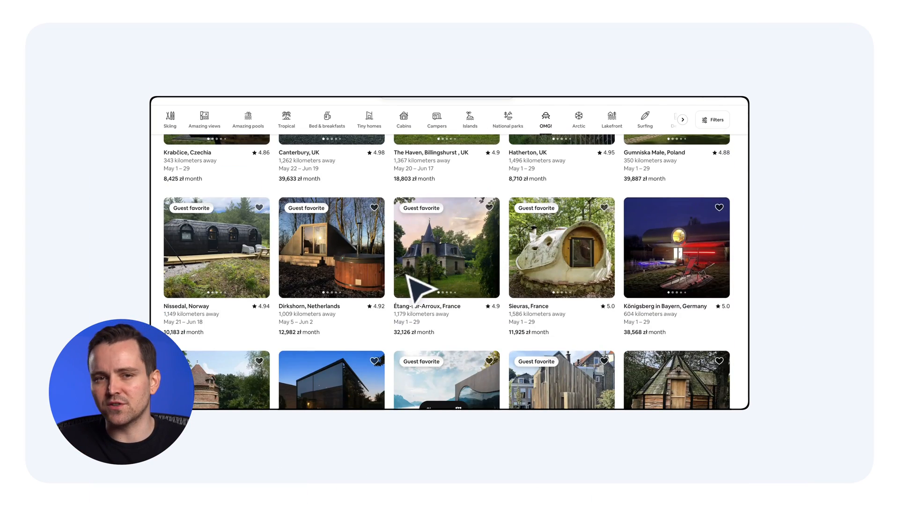
pyautogui.scroll(-3)
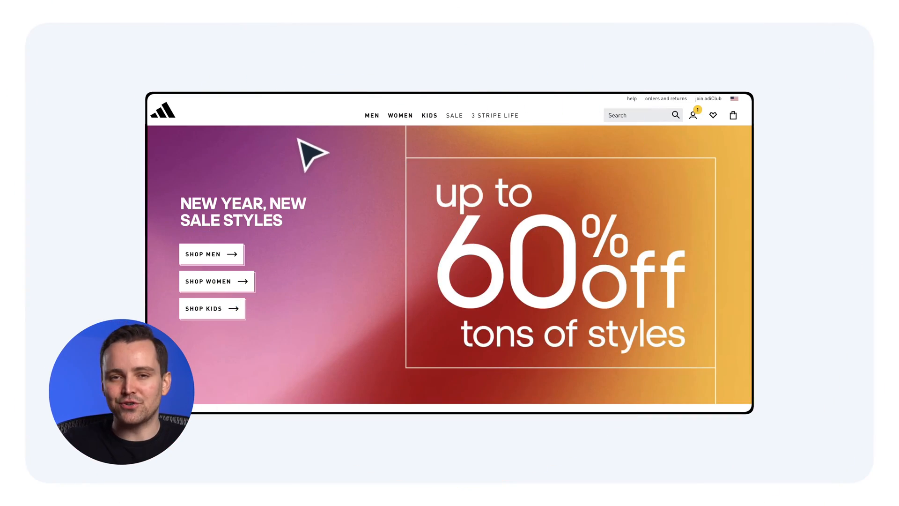
pyautogui.scroll(-3)
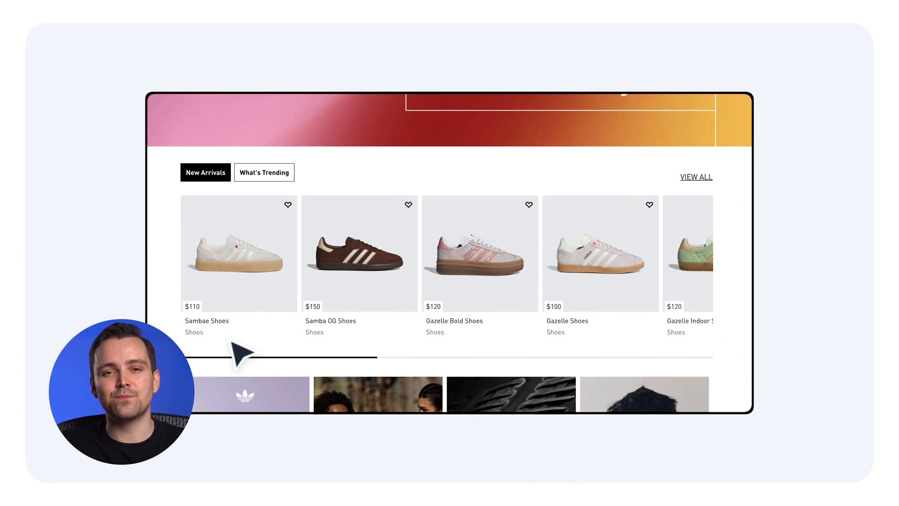
pyautogui.scroll(-3)
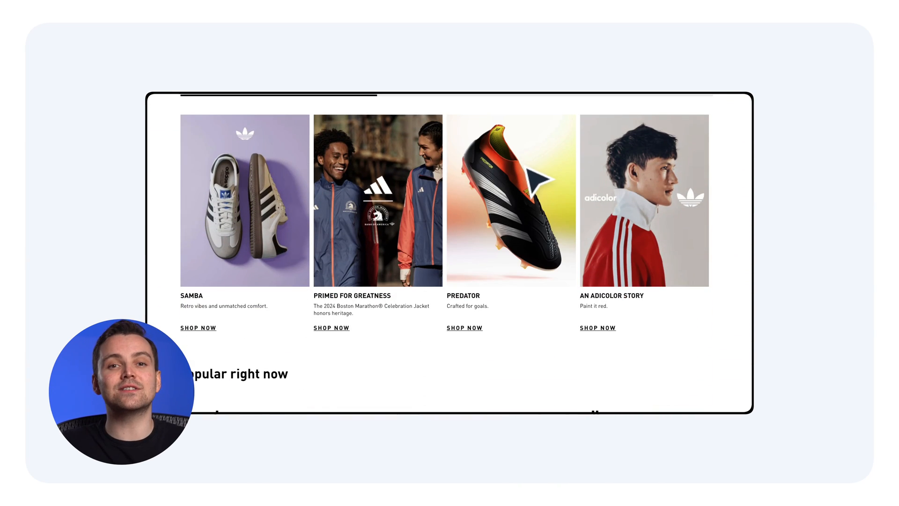
pyautogui.scroll(-3)
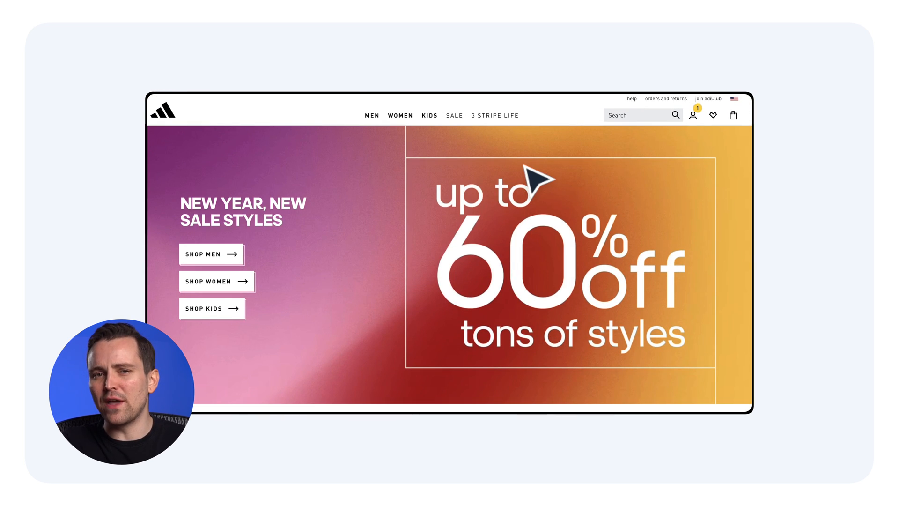
# Return to the top and expand the SALE menu showing men, women and kids categories.
pyautogui.click(372, 115)
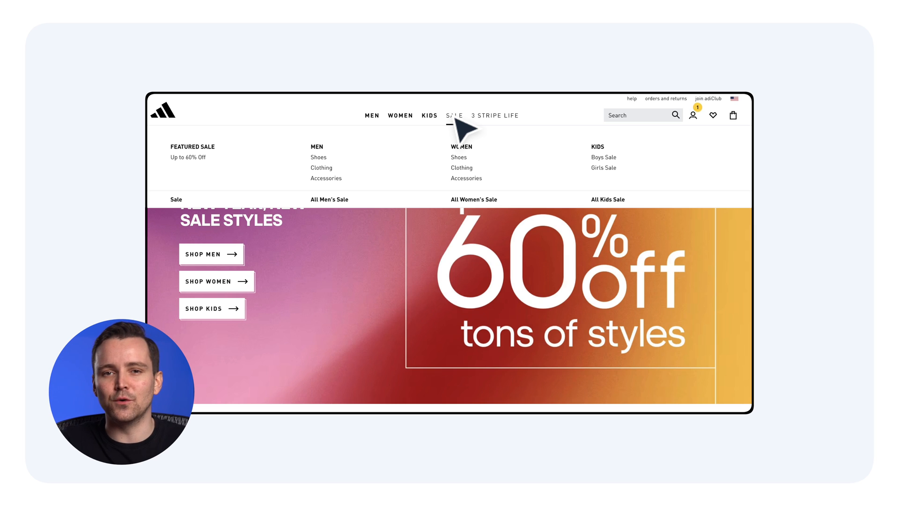
pyautogui.click(462, 167)
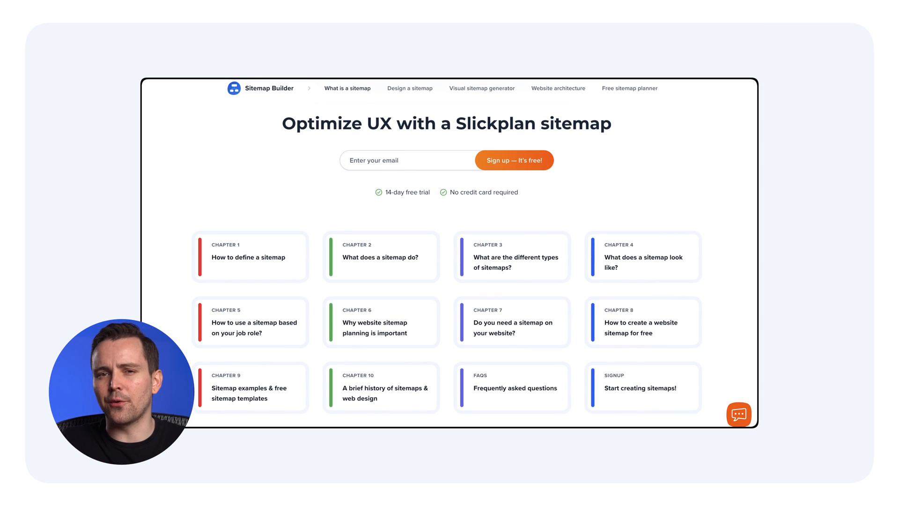
# Enter Chapter 1 defining a sitemap and continue to Chapter 2, What does a sitemap do?
pyautogui.click(249, 256)
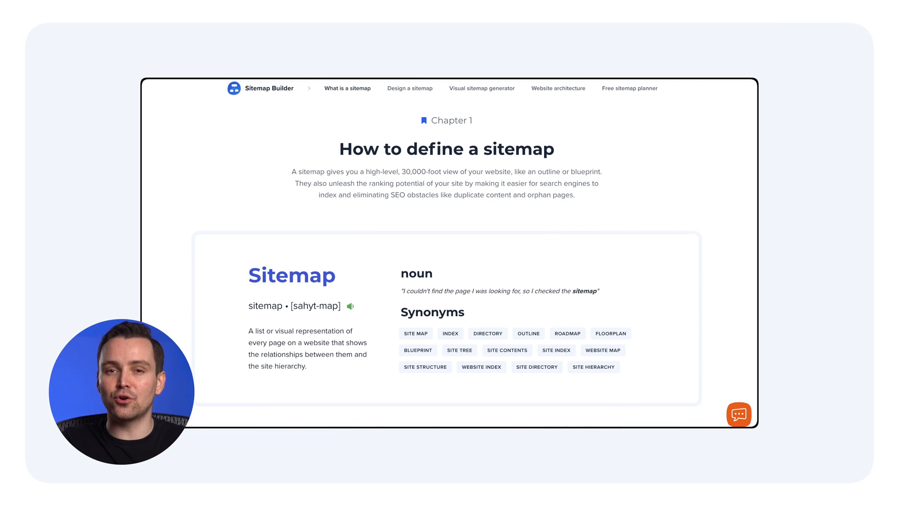
pyautogui.scroll(-3)
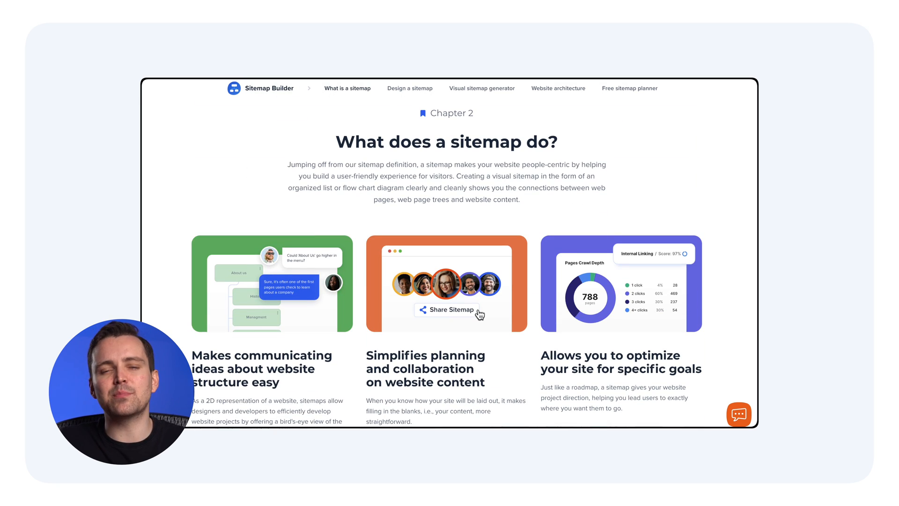
pyautogui.scroll(-3)
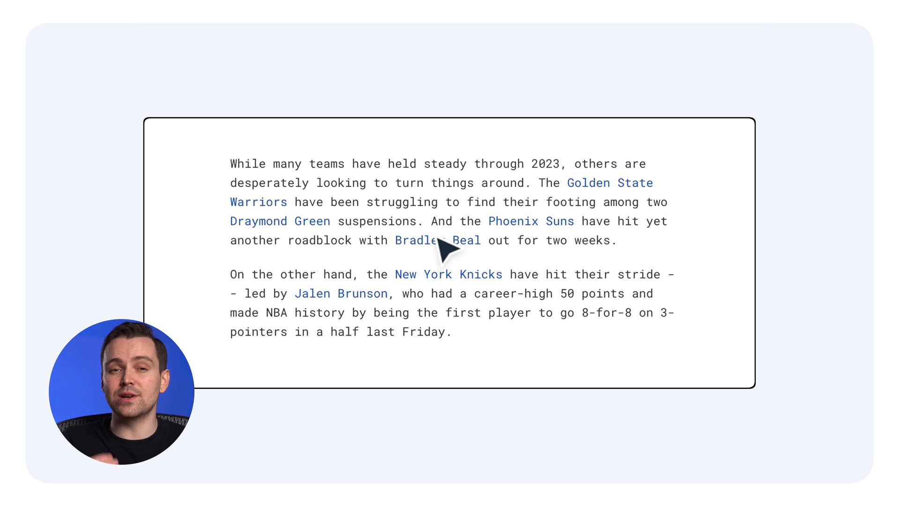
pyautogui.moveTo(589, 183)
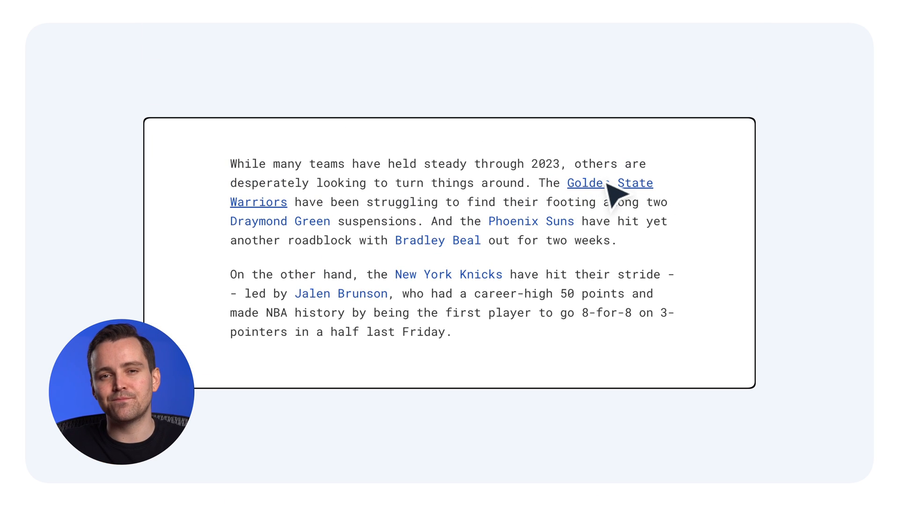
pyautogui.moveTo(531, 221)
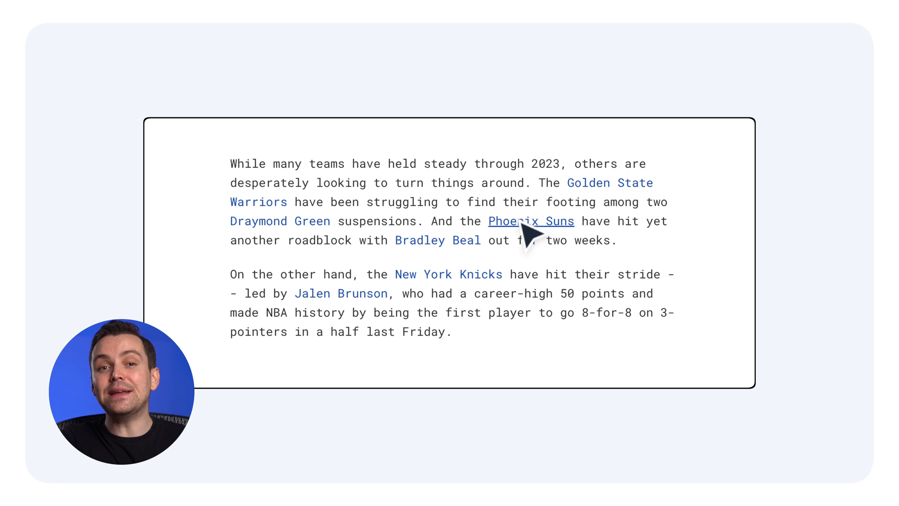
pyautogui.moveTo(437, 240)
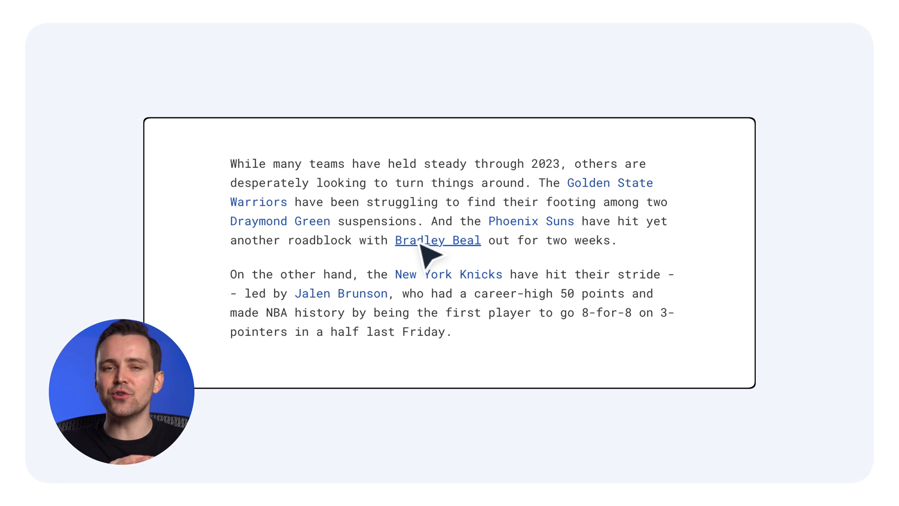